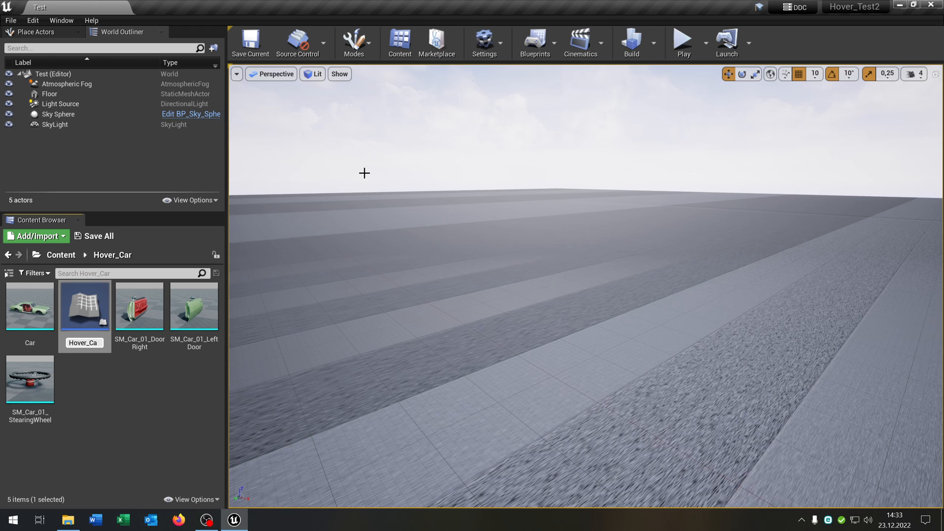
# Step: Open the Hover_Car blueprint and select the Car and steering wheel mesh assets
pyautogui.doubleClick(84, 306)
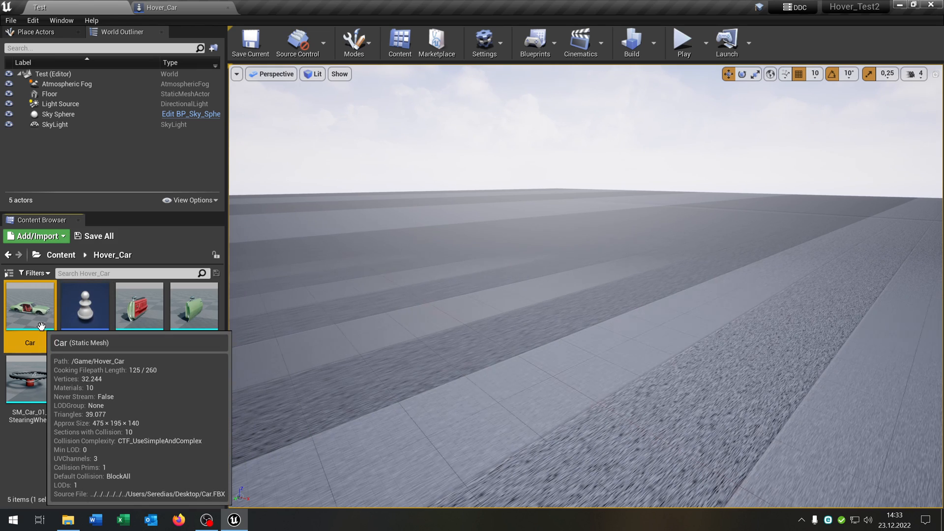
pyautogui.click(139, 307)
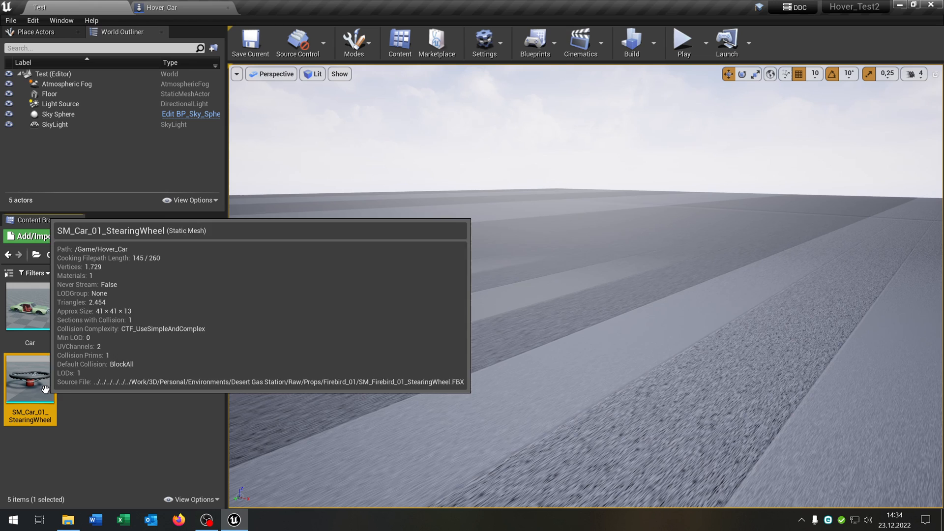
pyautogui.click(30, 307)
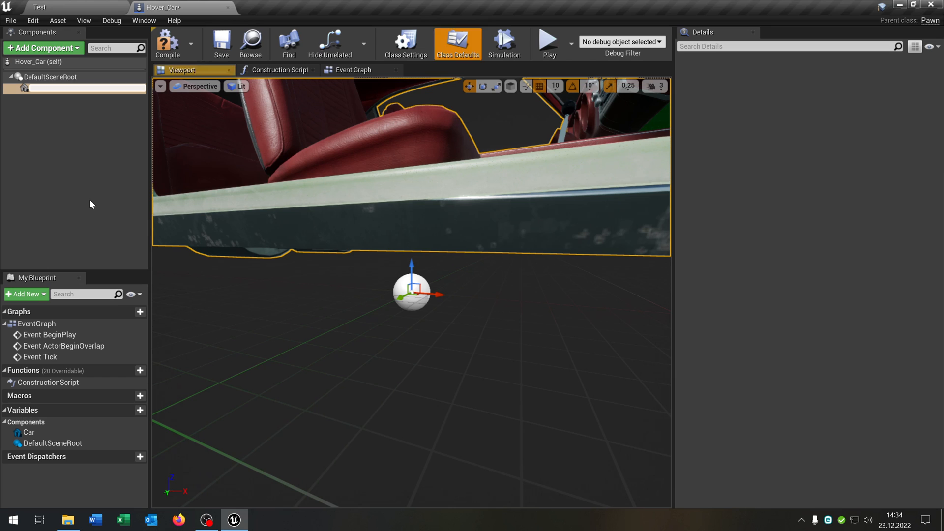
# Step: Finish naming the car component and review the SteeringWheel, SpringArm and Camera components
pyautogui.click(29, 88)
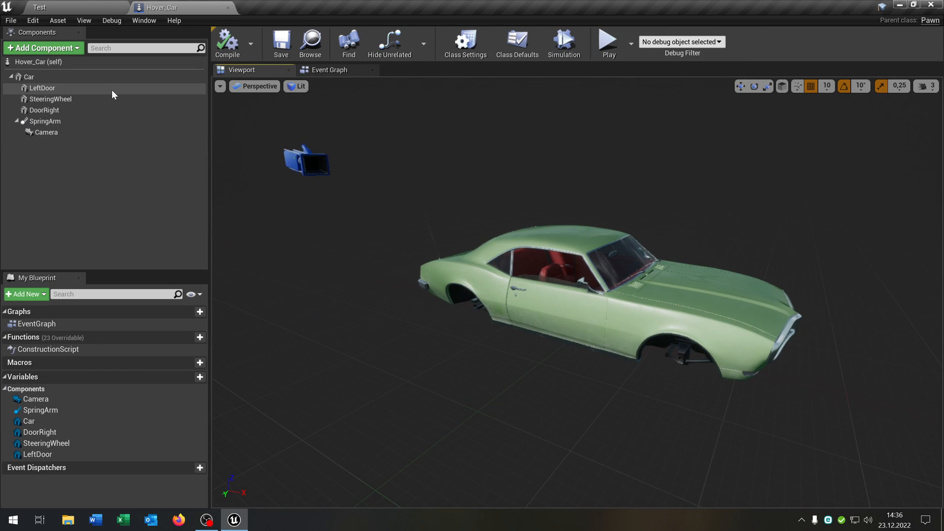
pyautogui.click(51, 98)
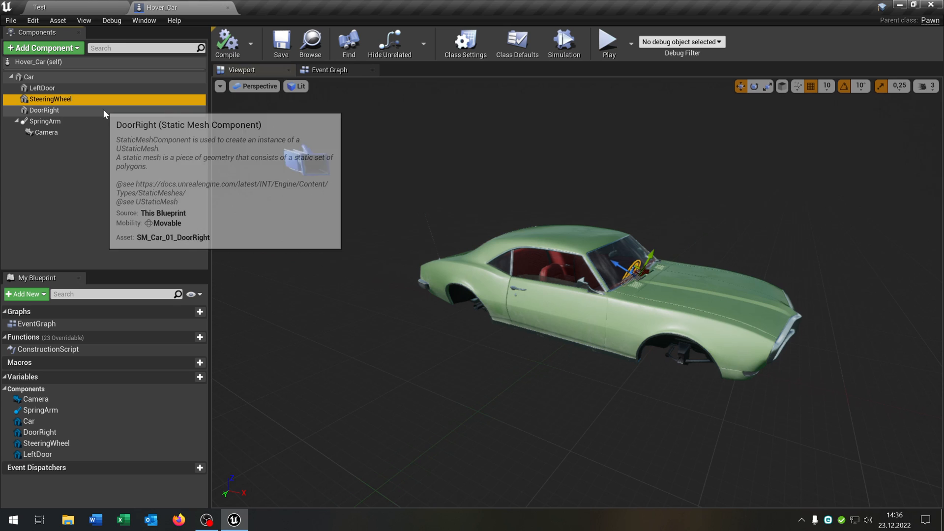
pyautogui.click(44, 121)
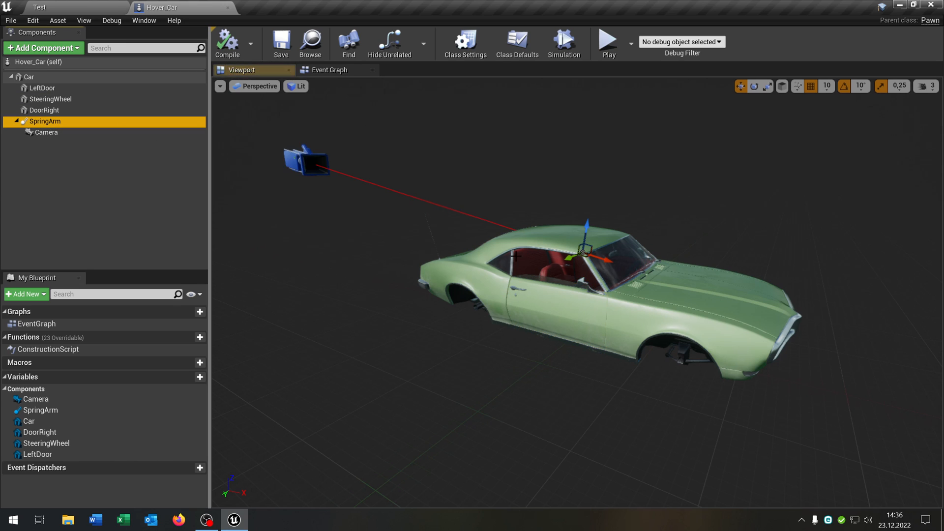
pyautogui.click(46, 132)
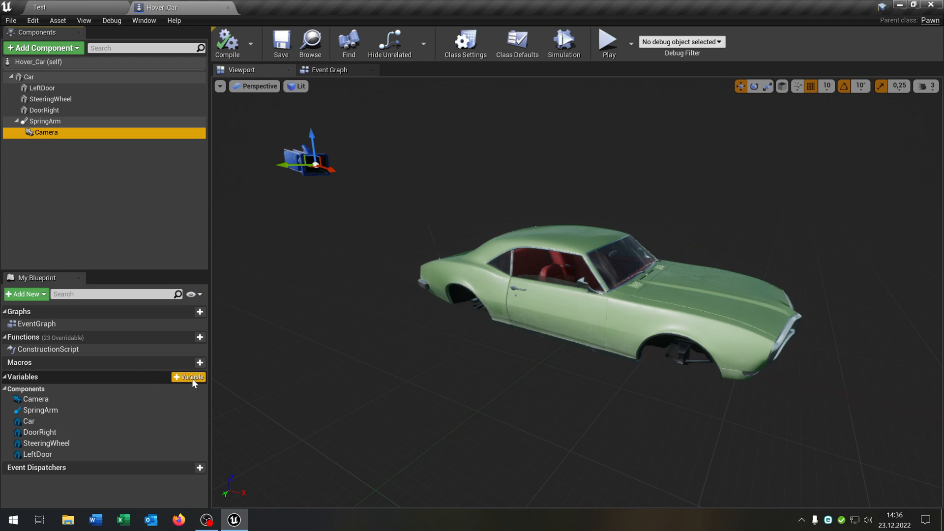
# Step: Add a float variable named Speed and a second variable named Steering
pyautogui.click(188, 376)
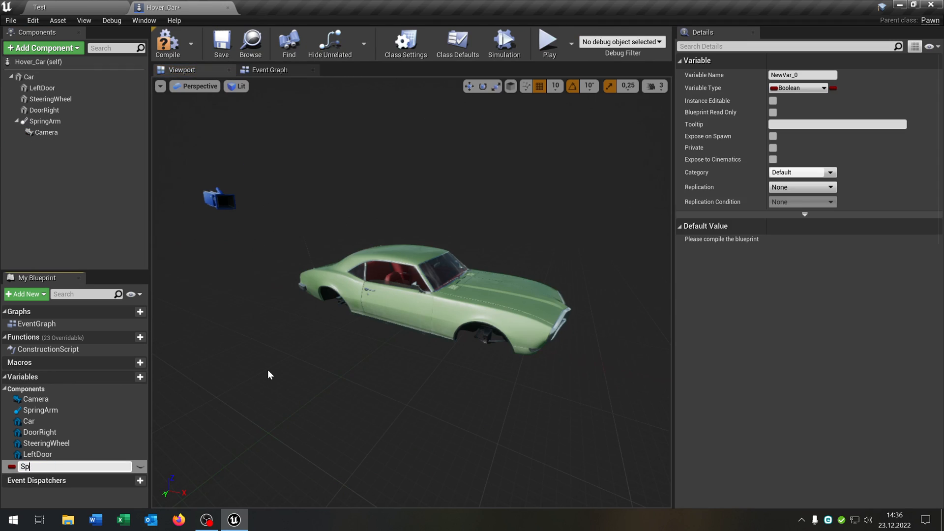
pyautogui.click(796, 87)
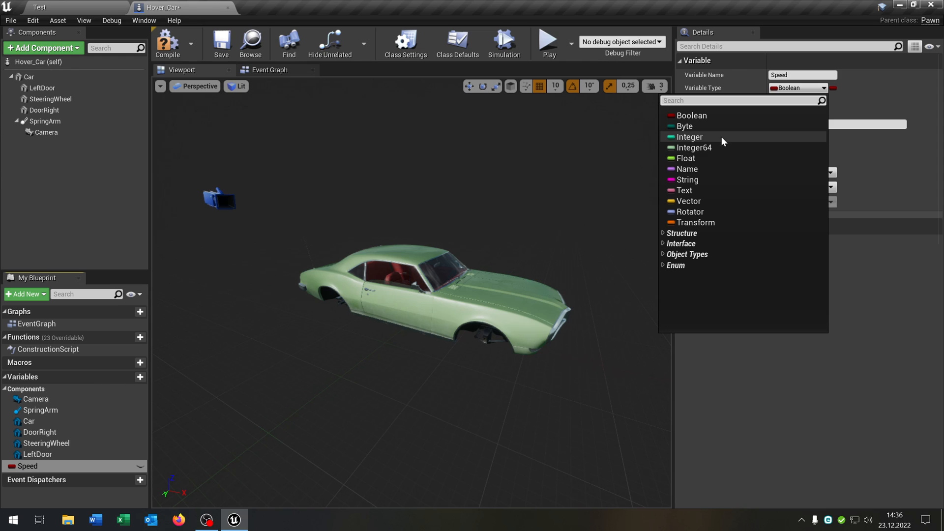
pyautogui.click(685, 157)
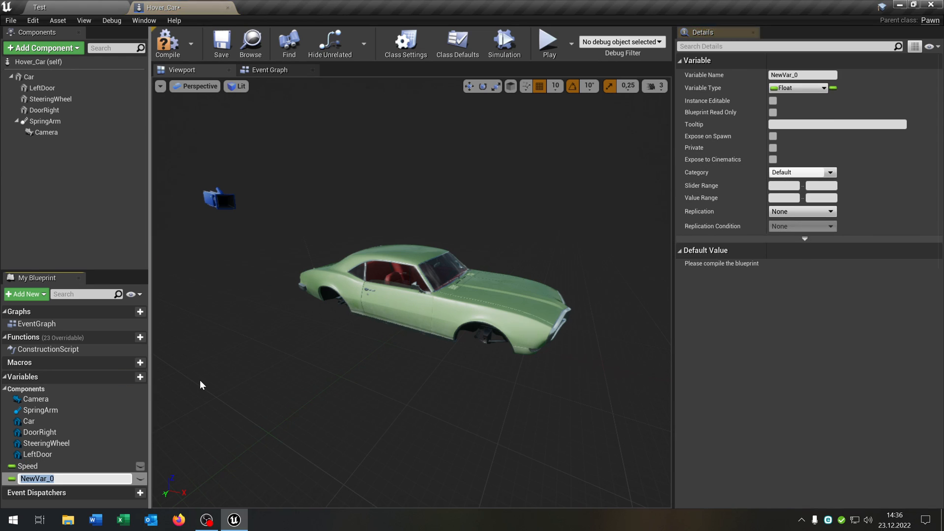
pyautogui.write('Steering')
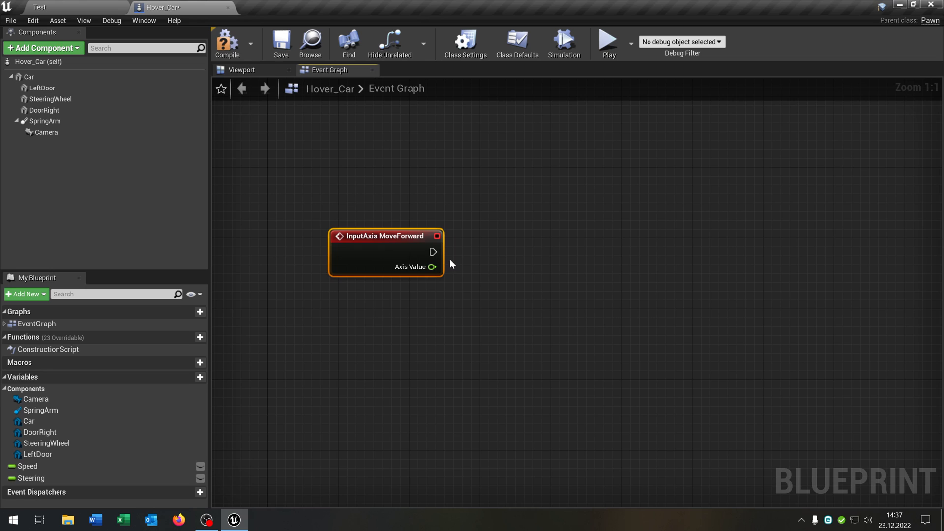
# Step: Set Speed from MoveForward axis times 2500, and add MoveRight with a Steering variable
pyautogui.moveTo(26, 465); pyautogui.dragTo(578, 252)
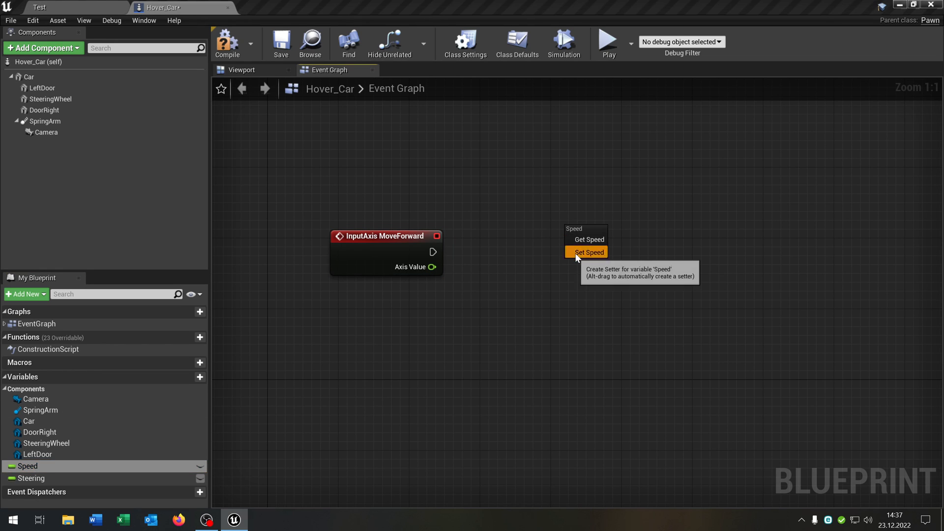
pyautogui.click(588, 252)
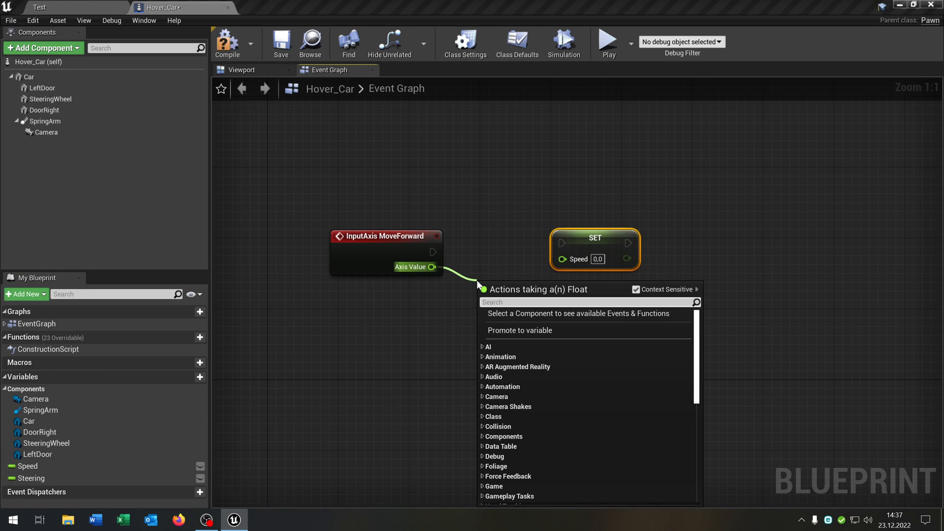
pyautogui.write('*')
pyautogui.write('2500')
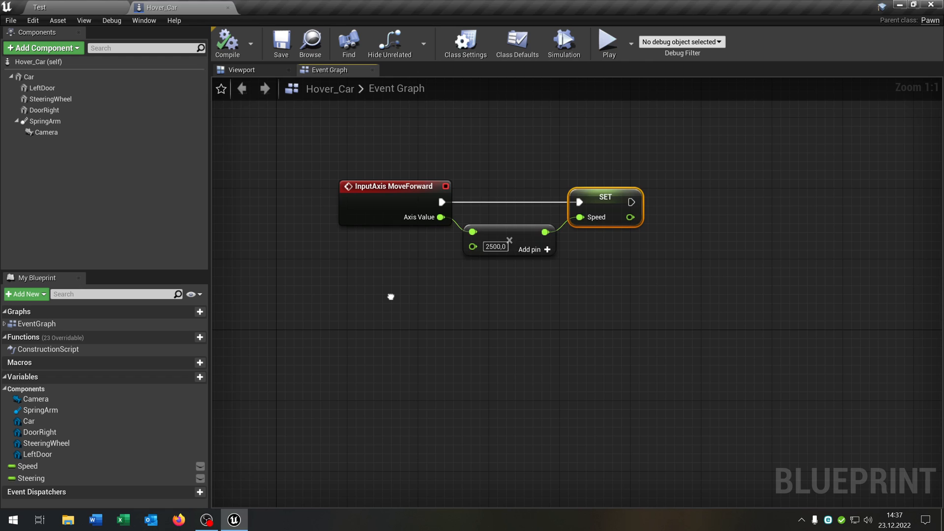
pyautogui.write('move')
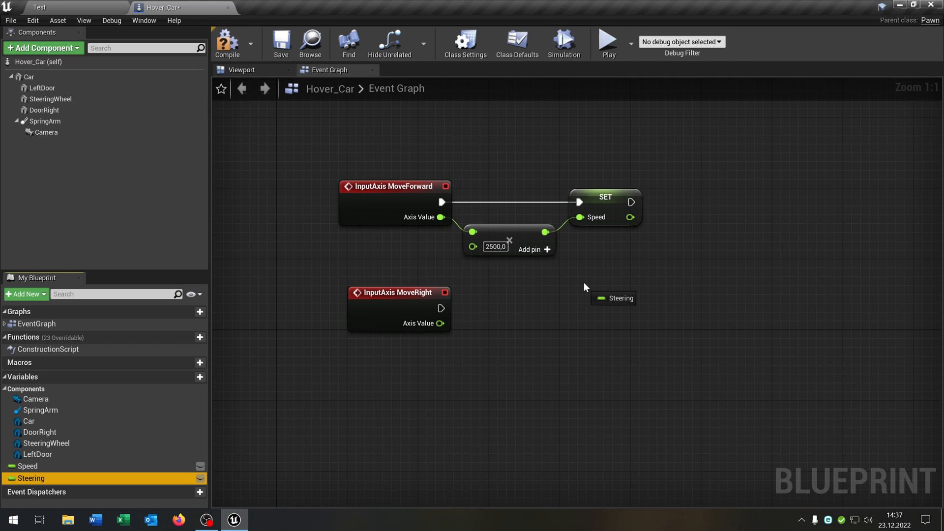
pyautogui.moveTo(613, 298); pyautogui.dragTo(624, 306)
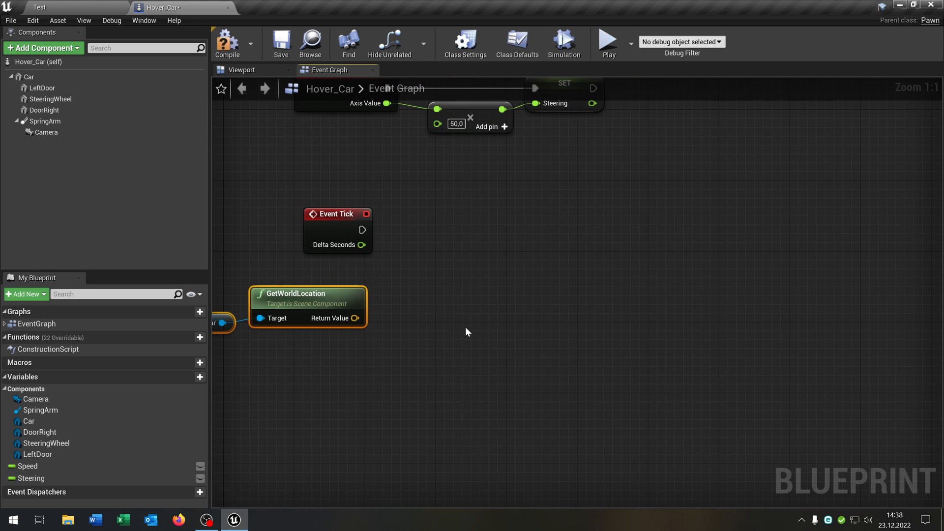
# Step: Drive a LineTraceByChannel from Event Tick, using the car's location offset by Z 50 and 90
pyautogui.moveTo(363, 230); pyautogui.dragTo(482, 228)
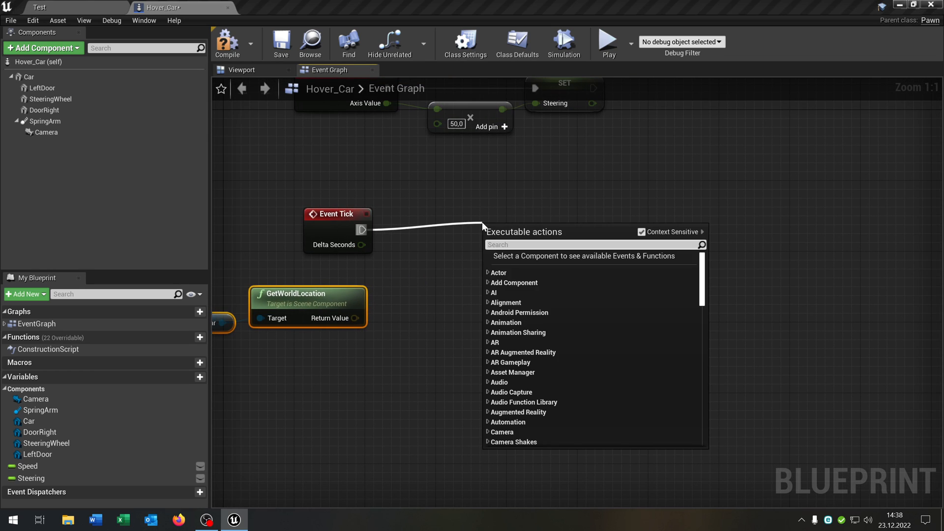
pyautogui.write('line tra')
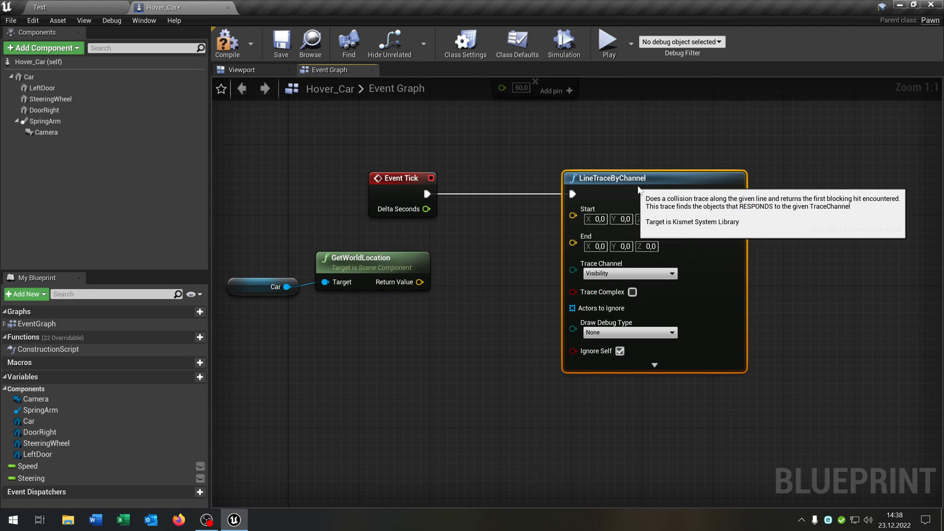
pyautogui.moveTo(421, 281); pyautogui.dragTo(507, 244)
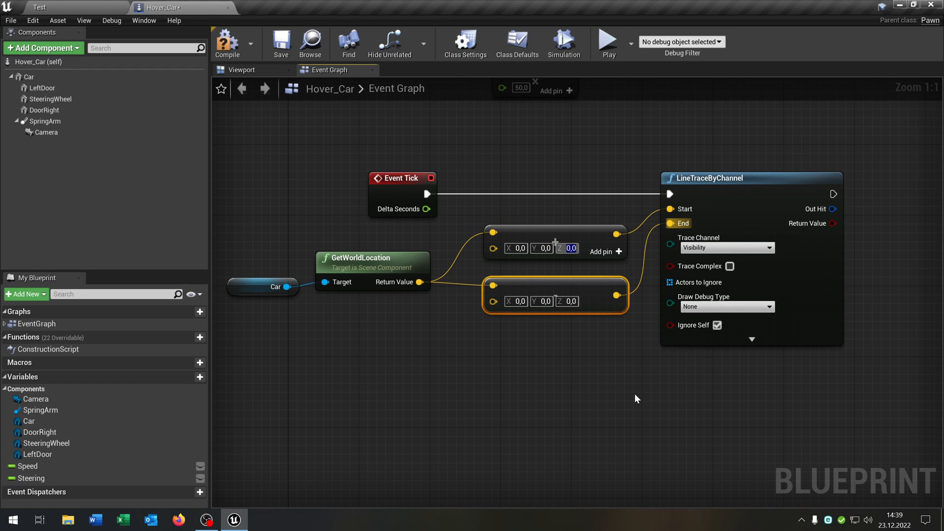
pyautogui.write('50')
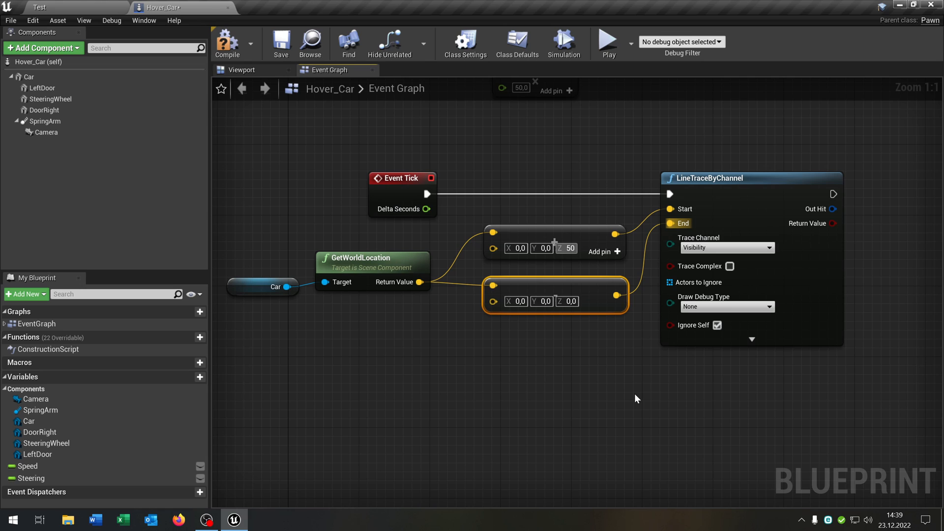
pyautogui.click(568, 301)
pyautogui.write('90')
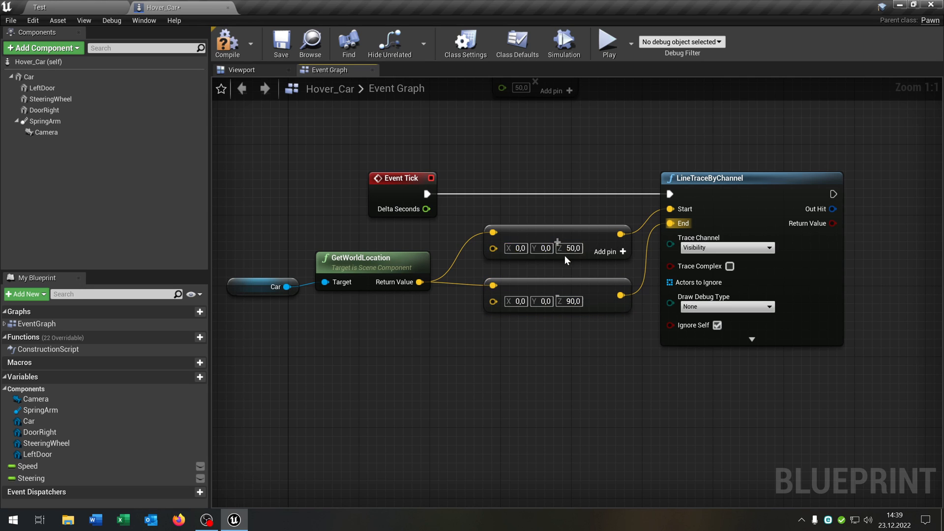
pyautogui.moveTo(594, 379)
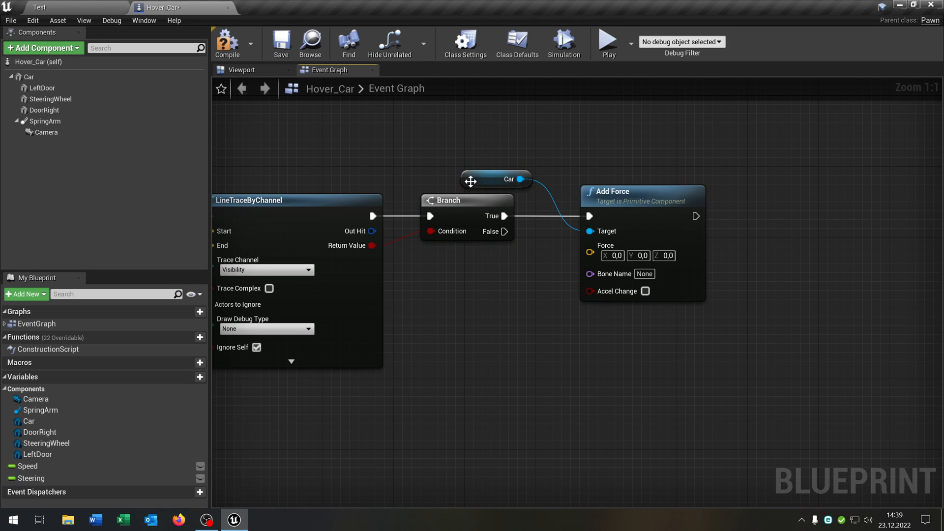
# Step: Move the Car reference, split the Torque and Force pins, and add a Steering getter
pyautogui.moveTo(495, 179); pyautogui.dragTo(334, 397)
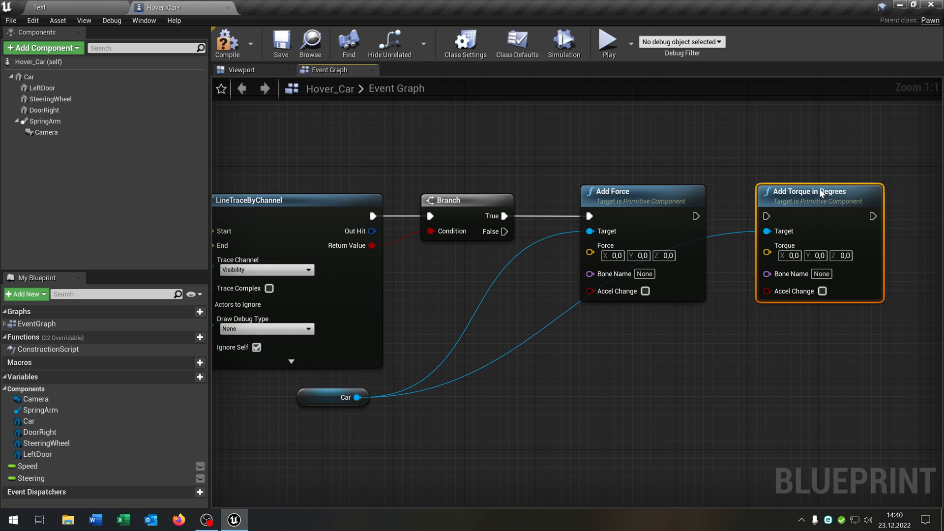
pyautogui.moveTo(813, 201)
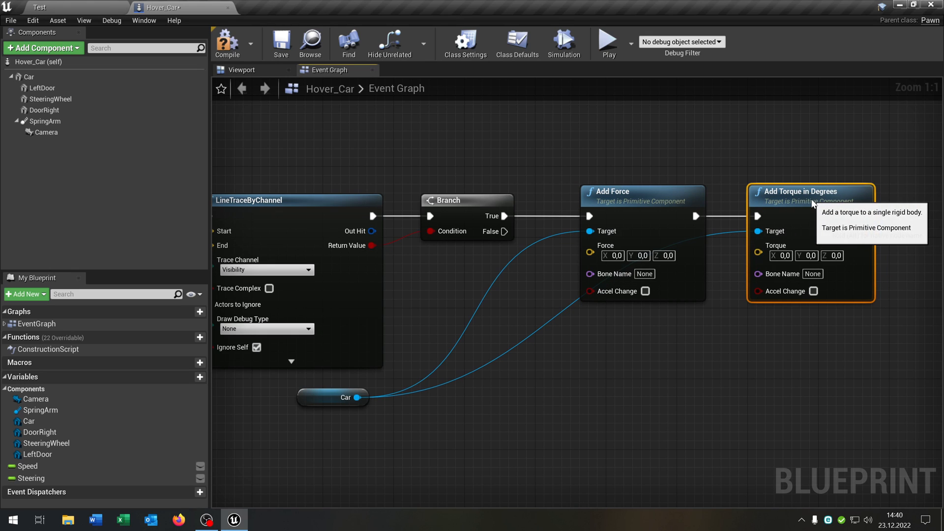
pyautogui.rightClick(777, 245)
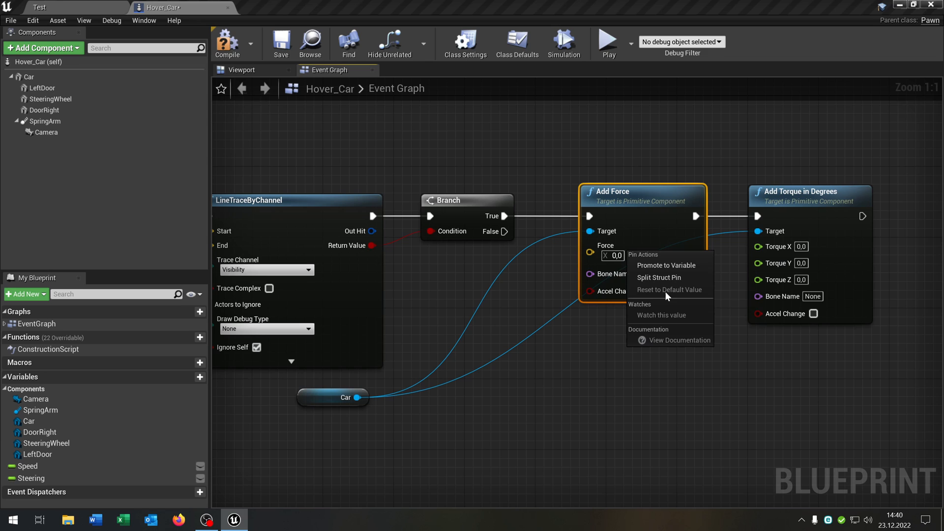
pyautogui.click(658, 278)
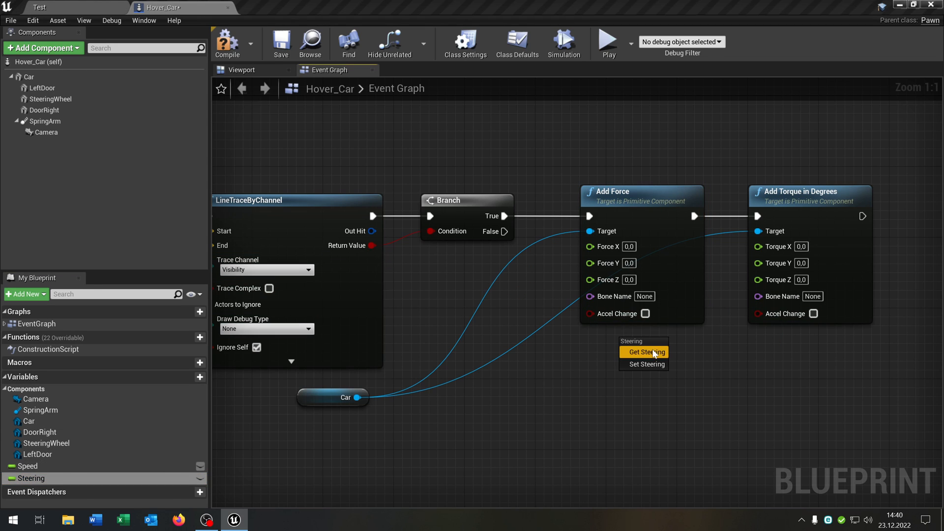
pyautogui.click(645, 352)
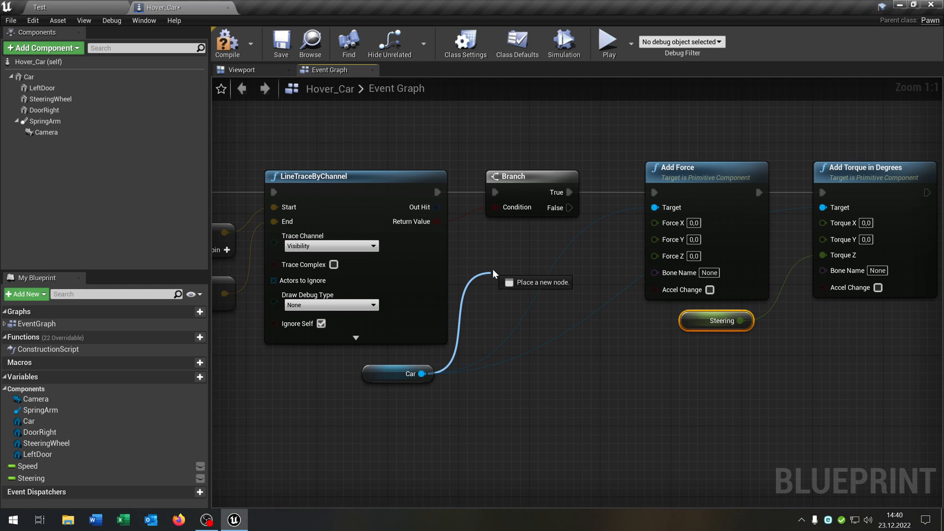
# Step: Feed Car's forward vector X and Y times Speed into Force, with Force Z 1000
pyautogui.write('get fo')
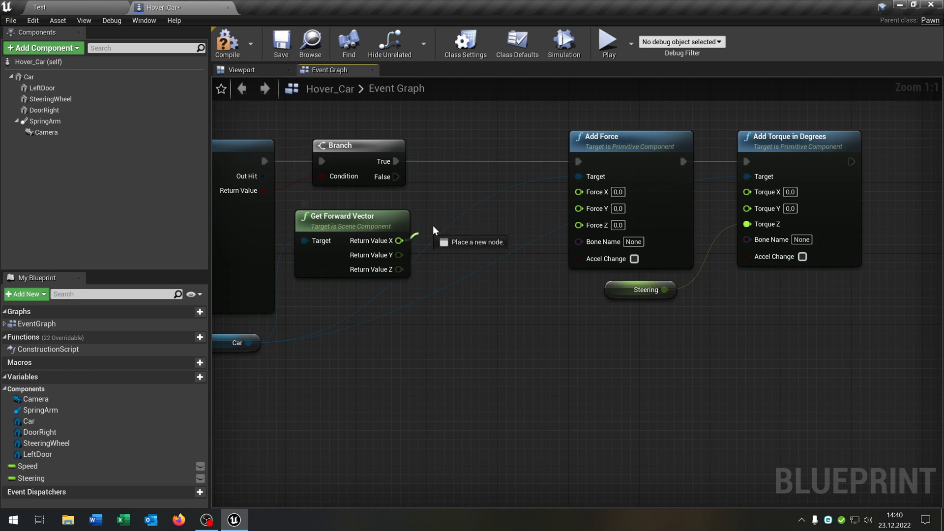
pyautogui.moveTo(400, 241); pyautogui.dragTo(473, 204)
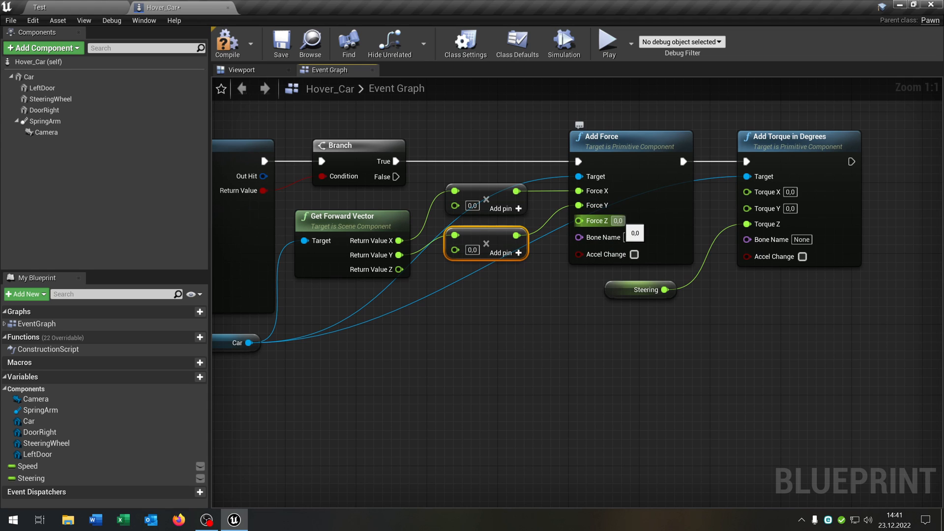
pyautogui.write('1000')
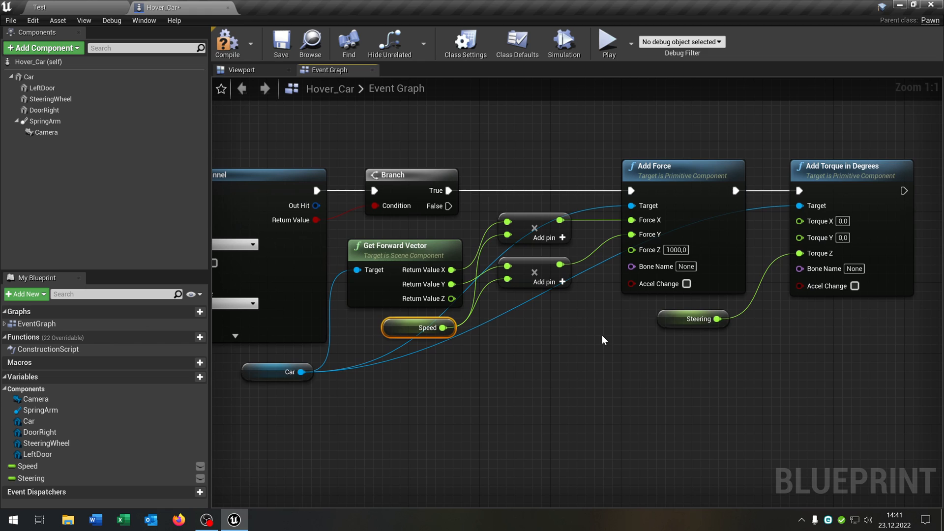
pyautogui.moveTo(825, 285)
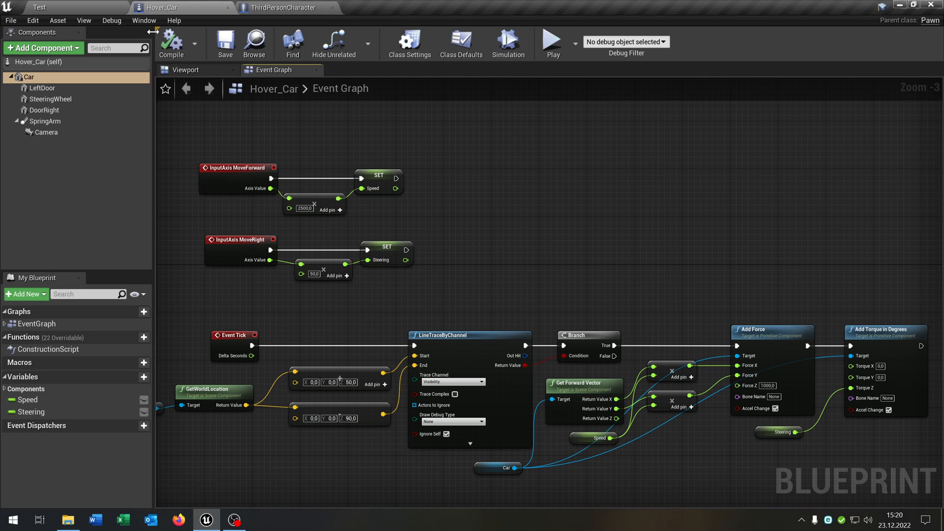
# Step: Enable Simulate Physics on Car with 50000 kg mass and linear and angular damping 1.0
pyautogui.click(28, 77)
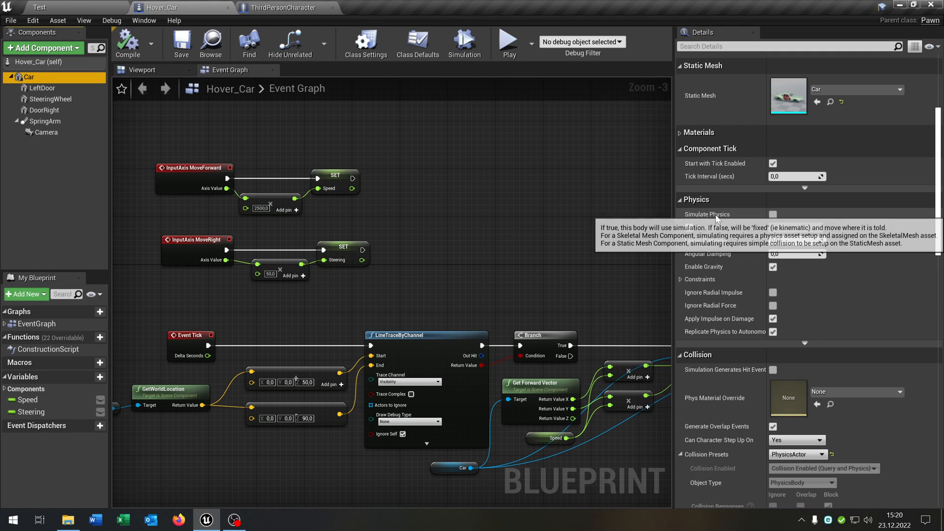
pyautogui.click(773, 213)
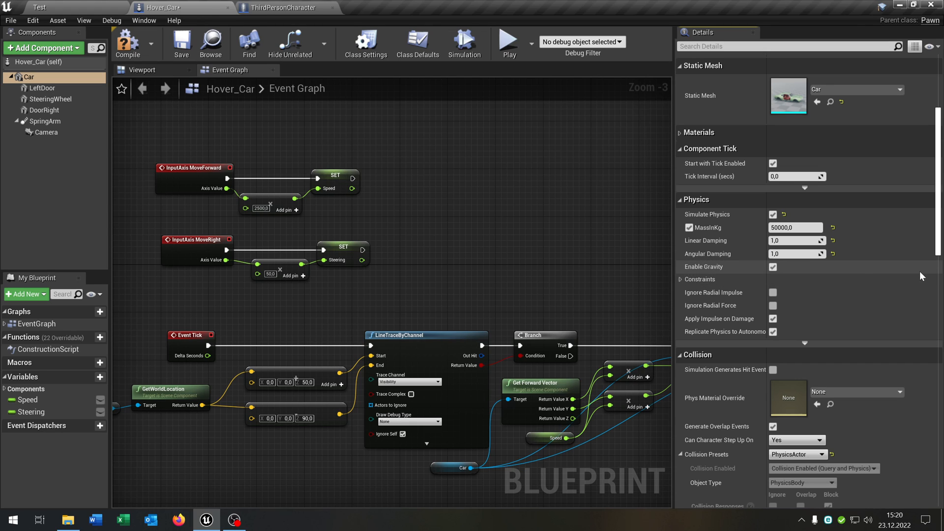
pyautogui.scroll(-3)
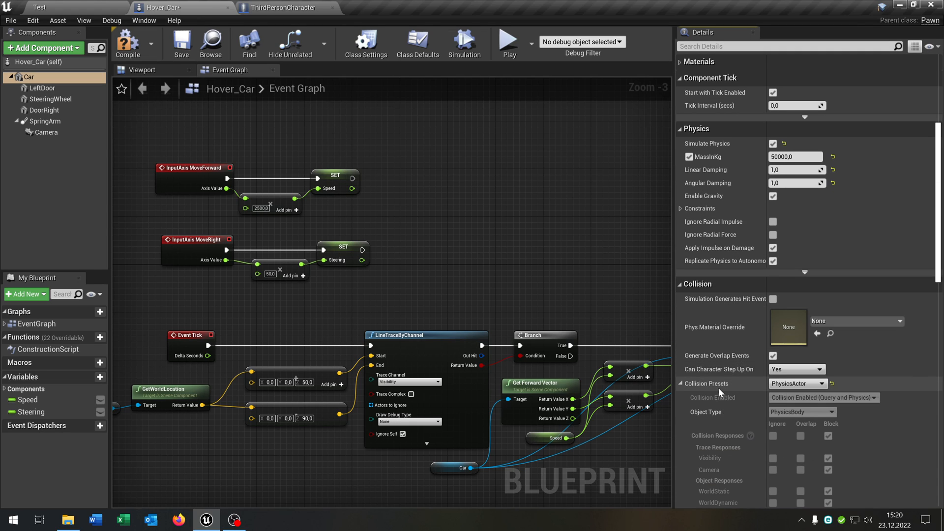
pyautogui.click(796, 384)
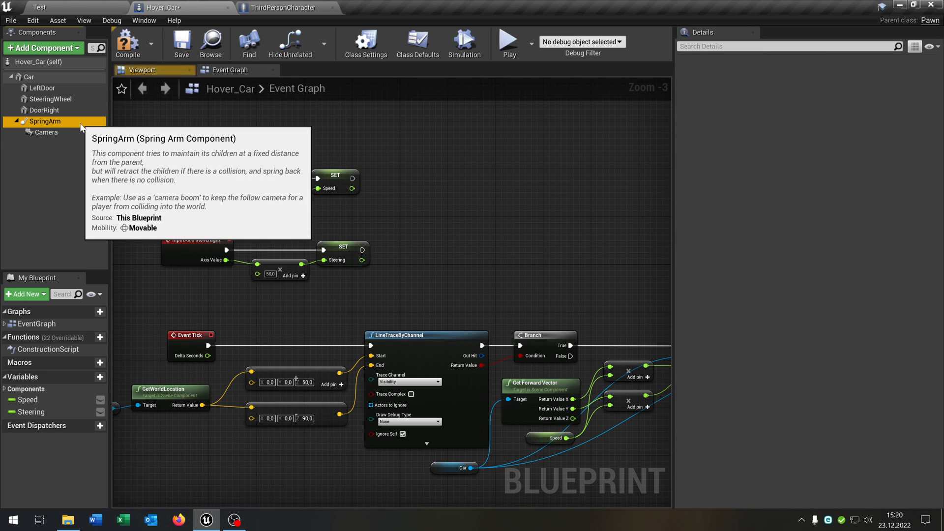
pyautogui.click(45, 121)
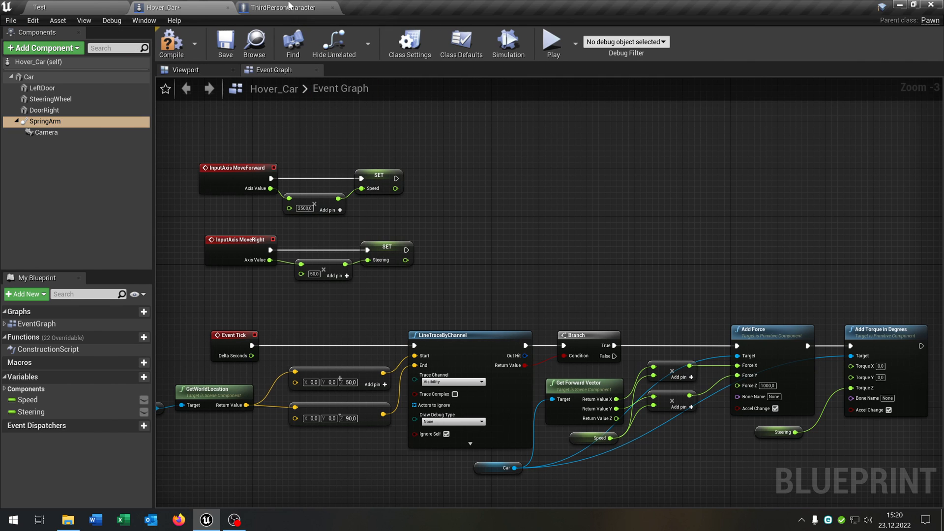
# Step: Copy the Mouse input group from ThirdPersonCharacter into Hover_Car's Event Graph
pyautogui.click(283, 6)
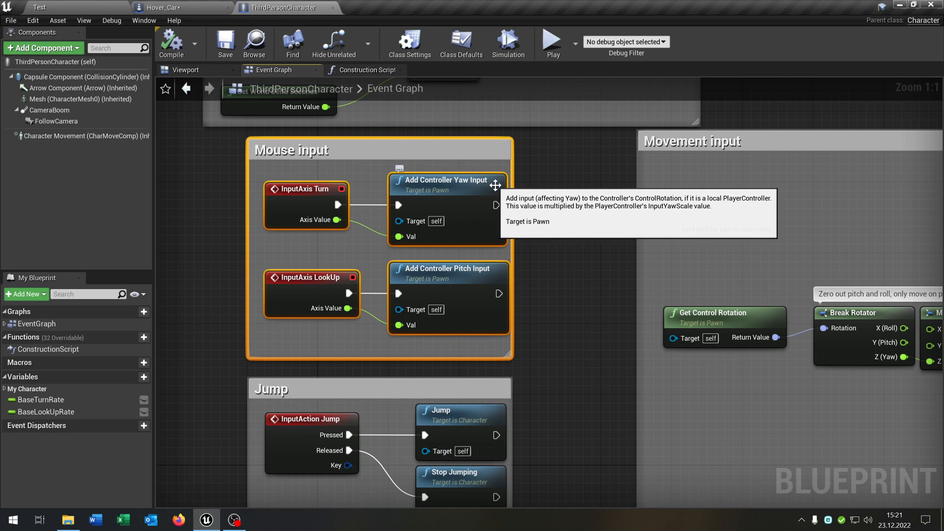
pyautogui.moveTo(177, 5)
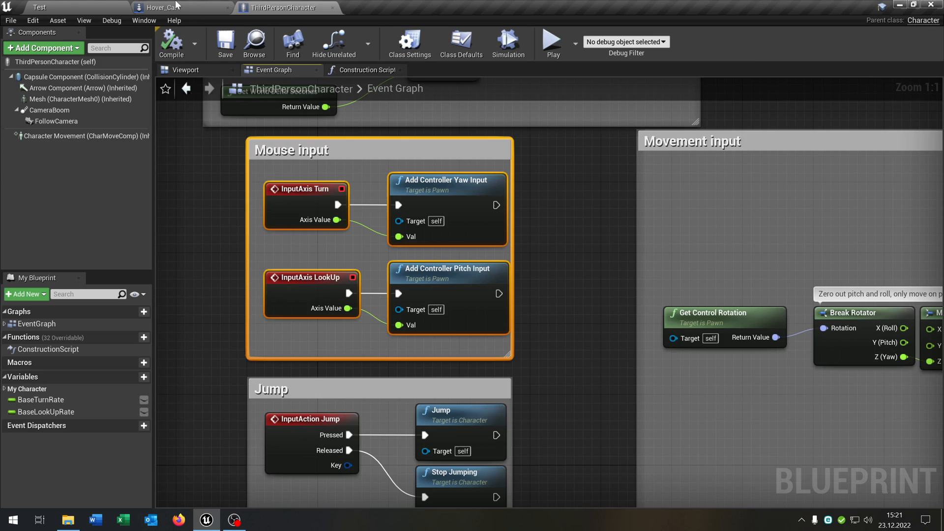
pyautogui.click(175, 7)
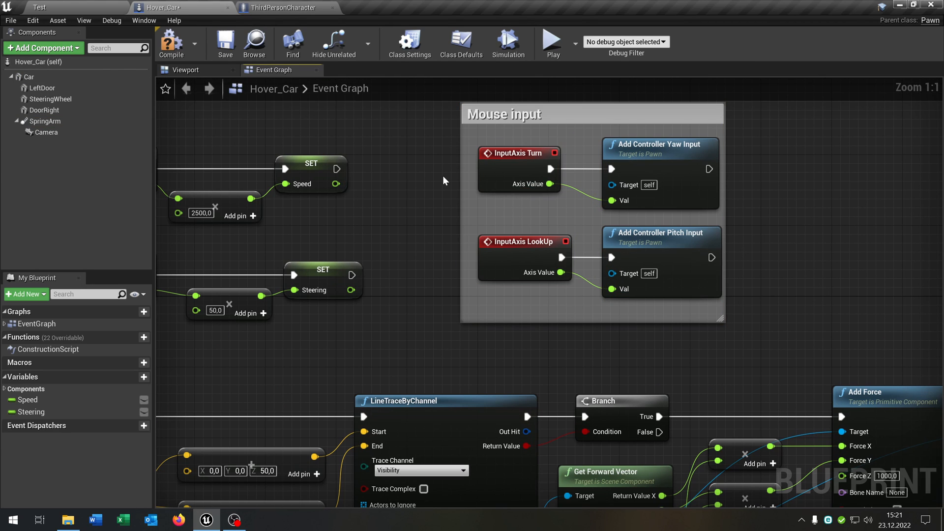
pyautogui.click(54, 8)
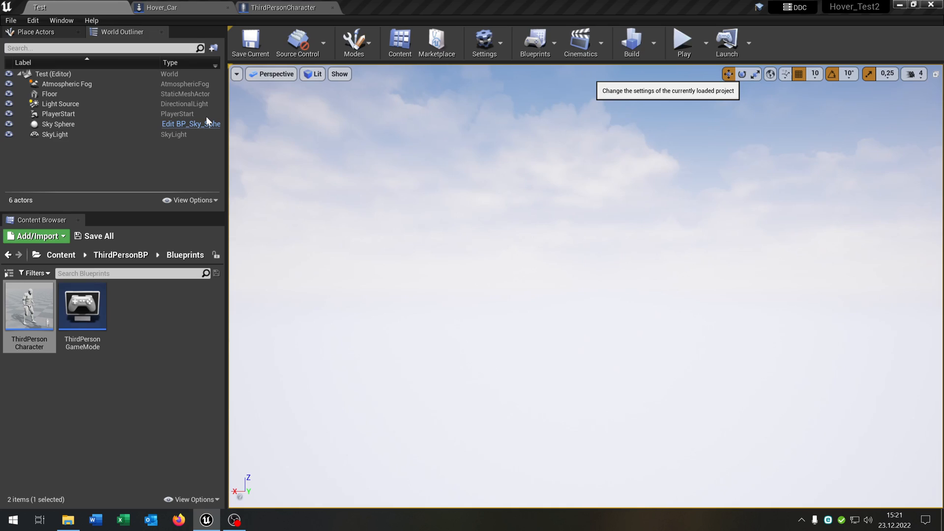
# Step: Make Hover_Car the Default Pawn Class in Maps & Modes and play the Test level
pyautogui.click(483, 42)
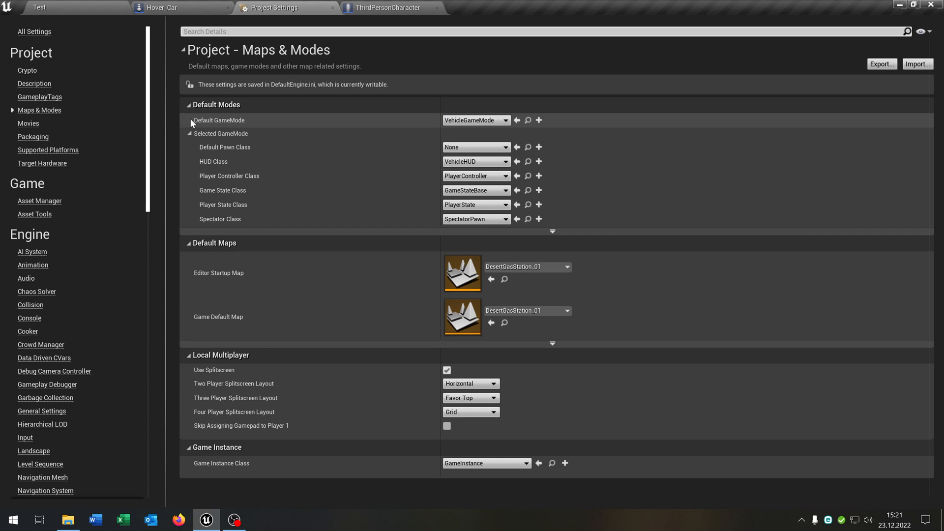
pyautogui.moveTo(499, 124)
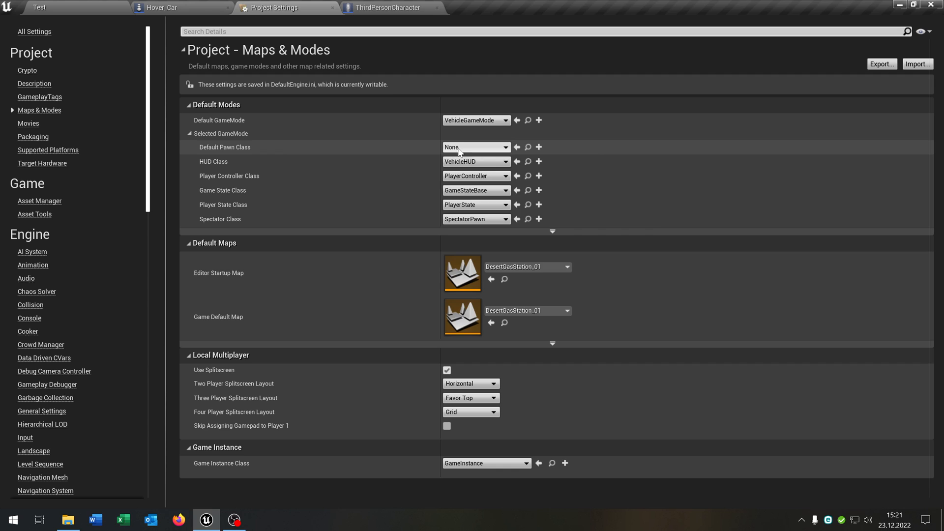
pyautogui.click(475, 147)
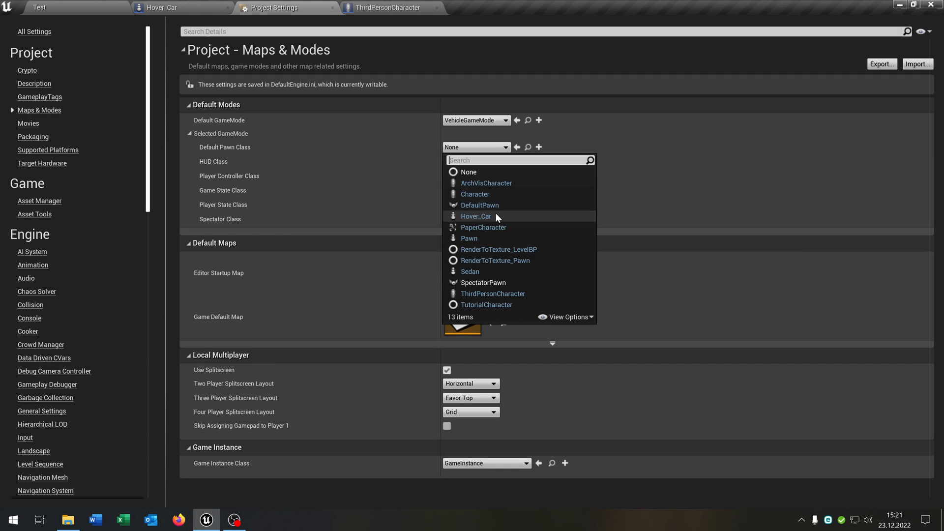
pyautogui.click(66, 7)
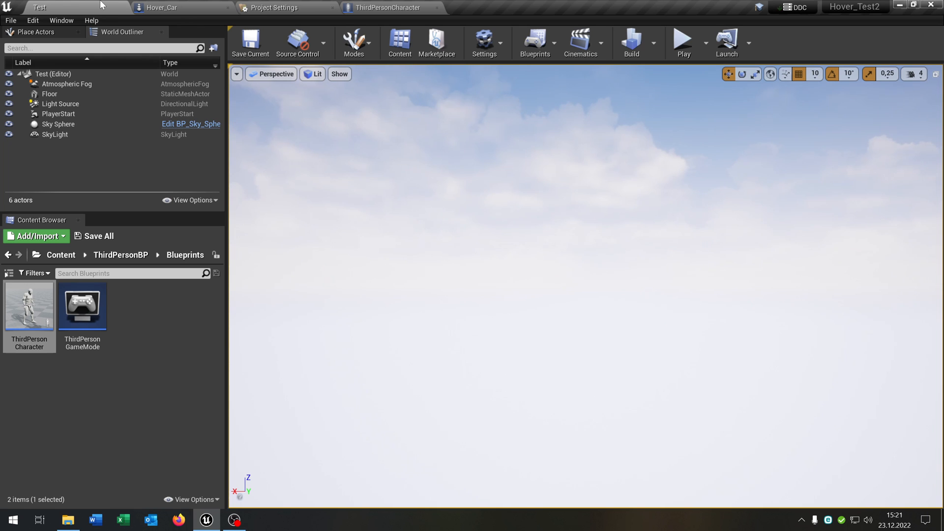
pyautogui.click(683, 43)
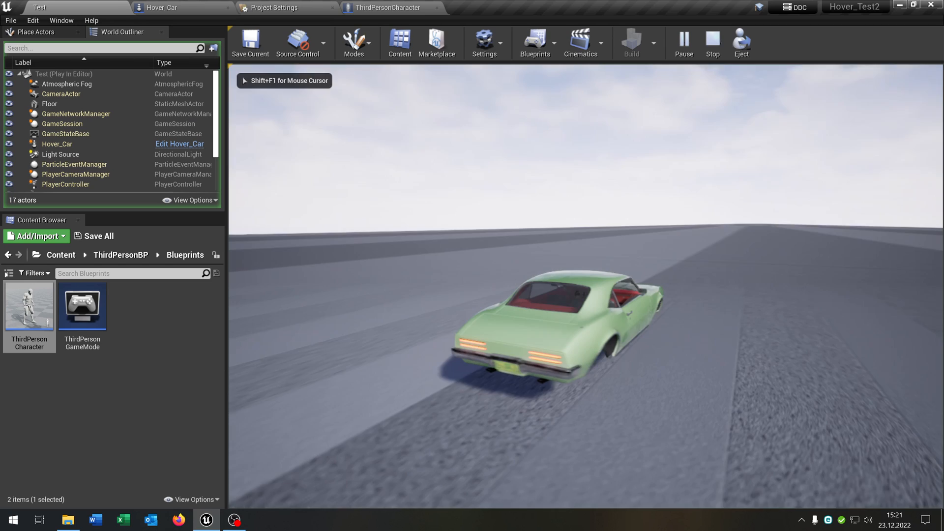